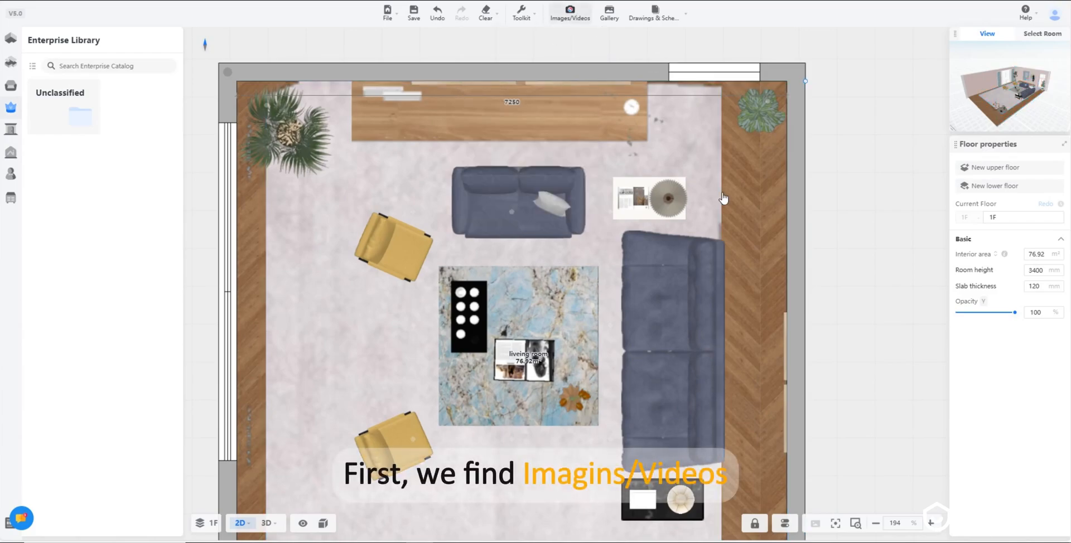
Step: Move the saved living-room design into the Images/Videos rendering workspace
{"action": "left_click", "coordinate": [570, 13]}
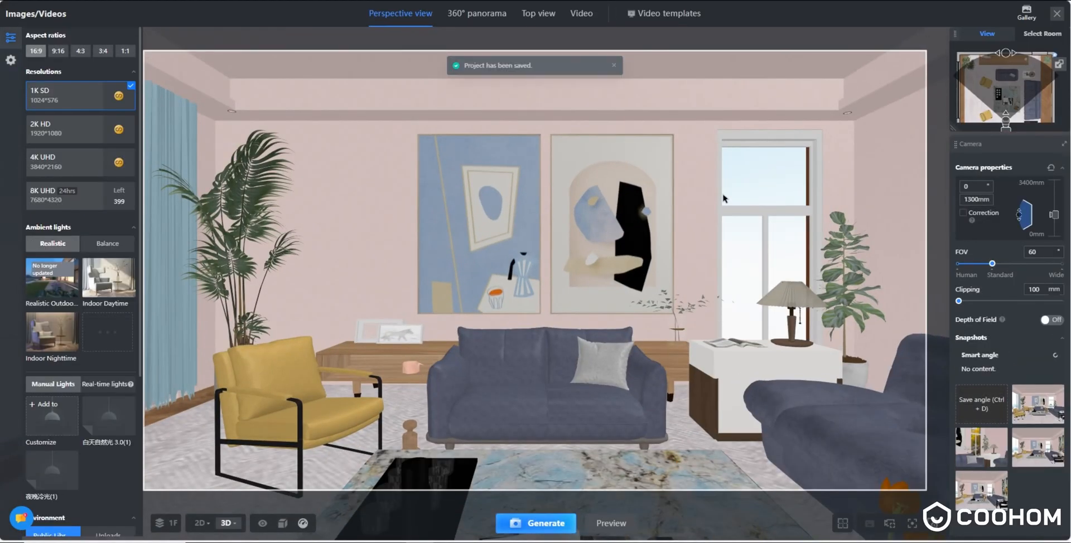
{"action": "left_click", "coordinate": [1027, 10]}
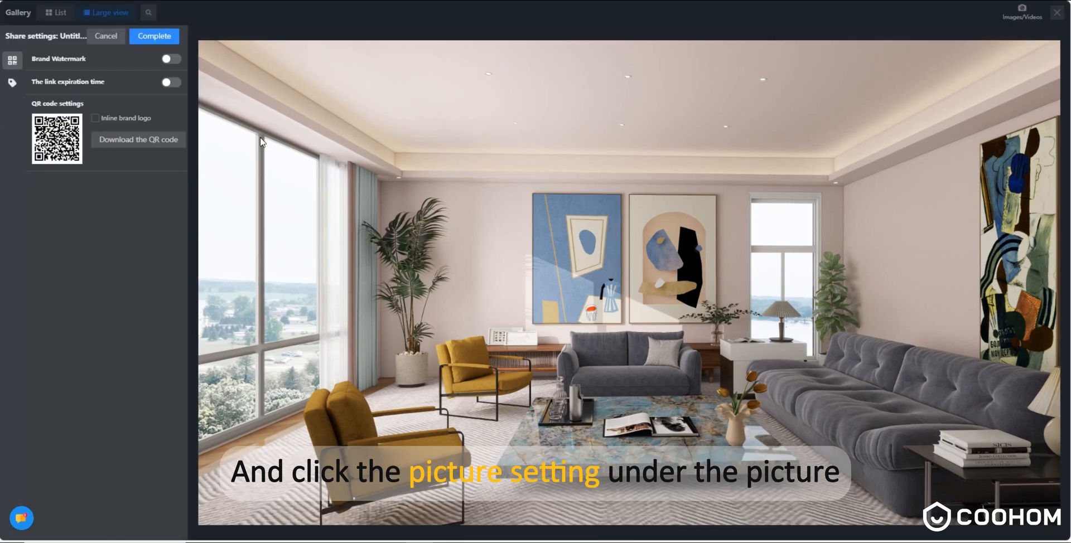
Step: Switch on Brand Watermark in the render's share settings and go to watermark setup via Re-upload
{"action": "left_click", "coordinate": [170, 59]}
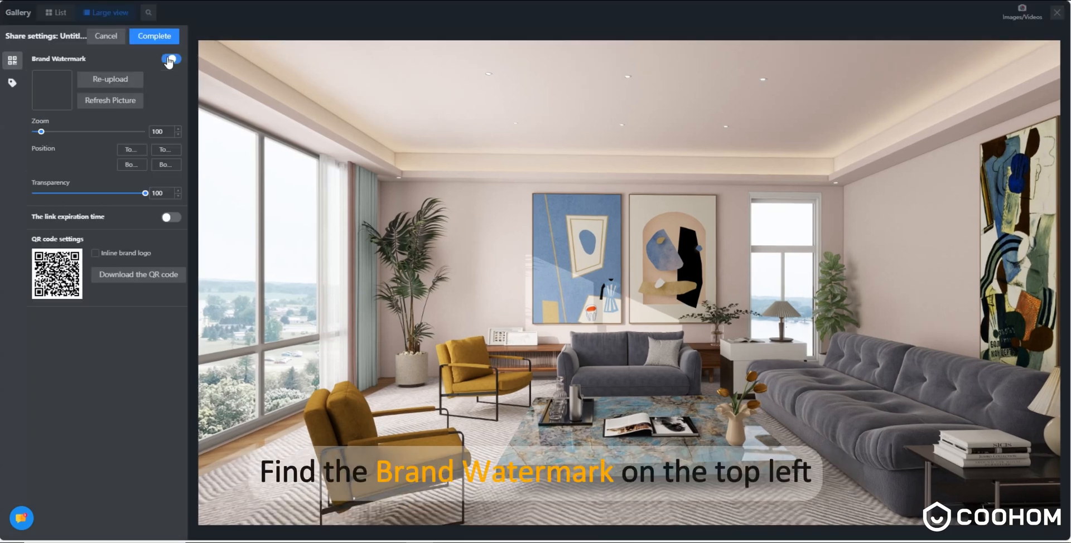
{"action": "left_click", "coordinate": [170, 59]}
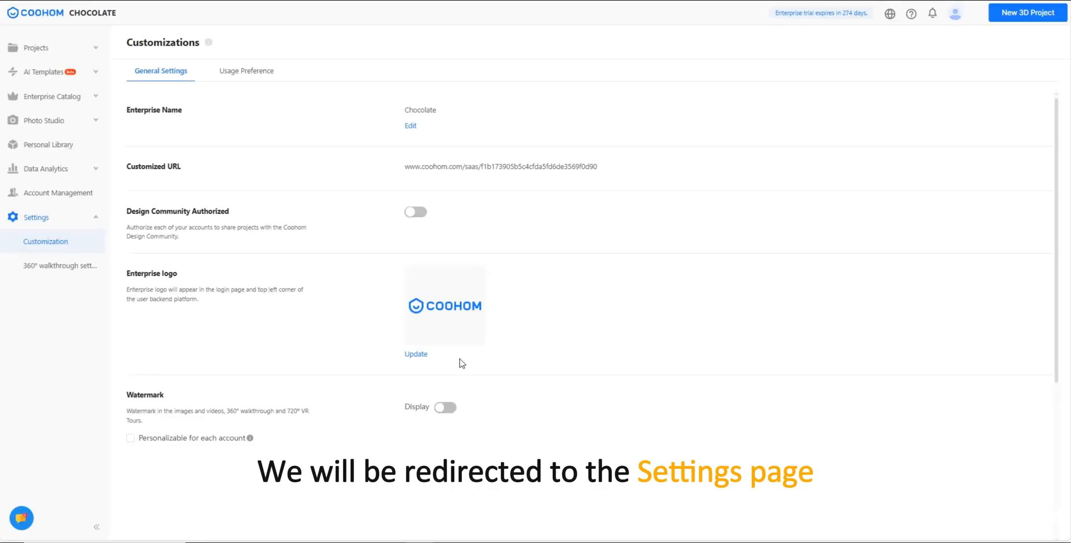
Step: On Customization, make watermarks personalizable per account, display the default watermark, and edit its image
{"action": "scroll", "scroll_direction": "down", "scroll_amount": 3}
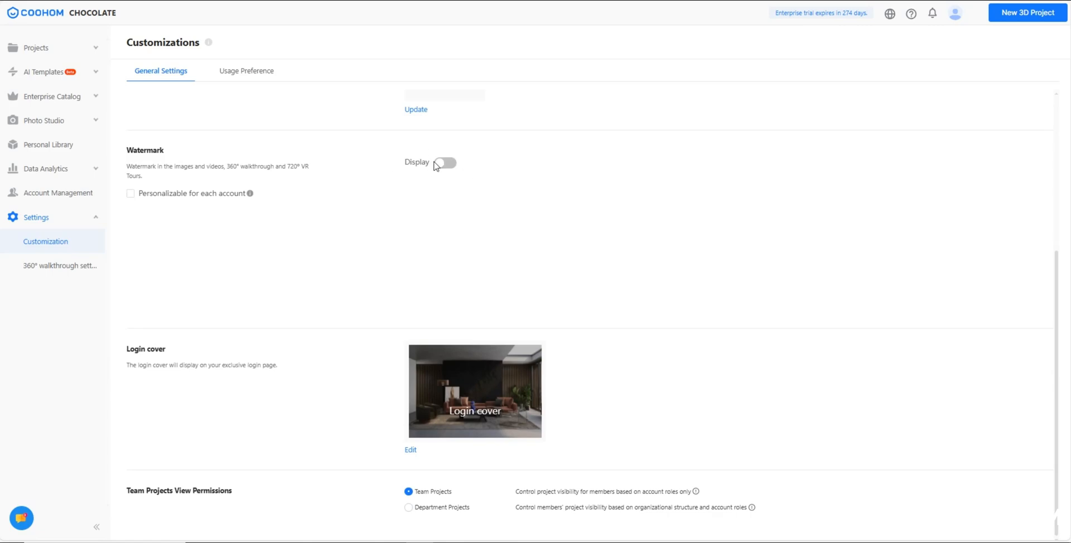
{"action": "left_click", "coordinate": [131, 193]}
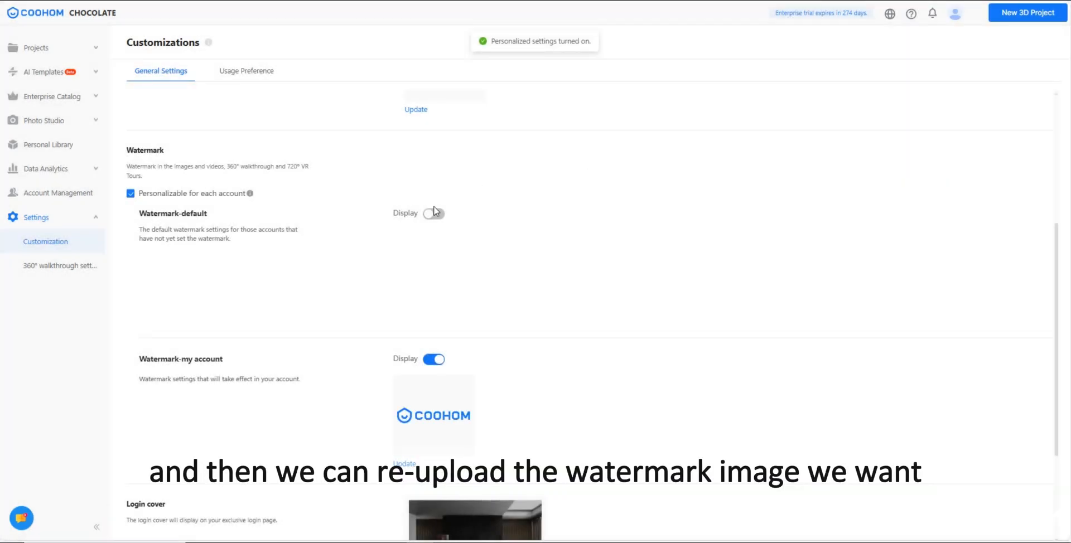
{"action": "left_click", "coordinate": [433, 213]}
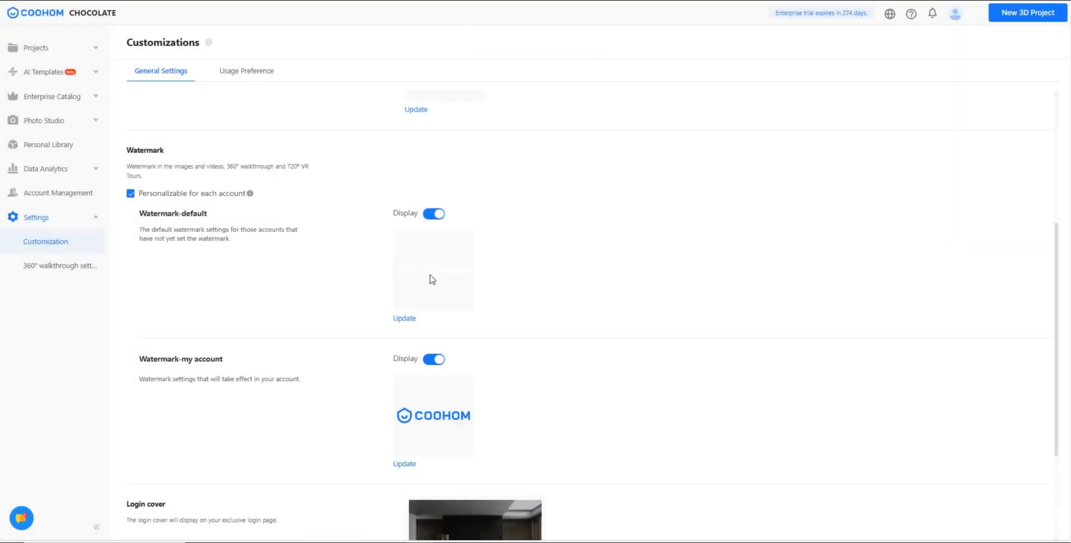
{"action": "left_click", "coordinate": [404, 318]}
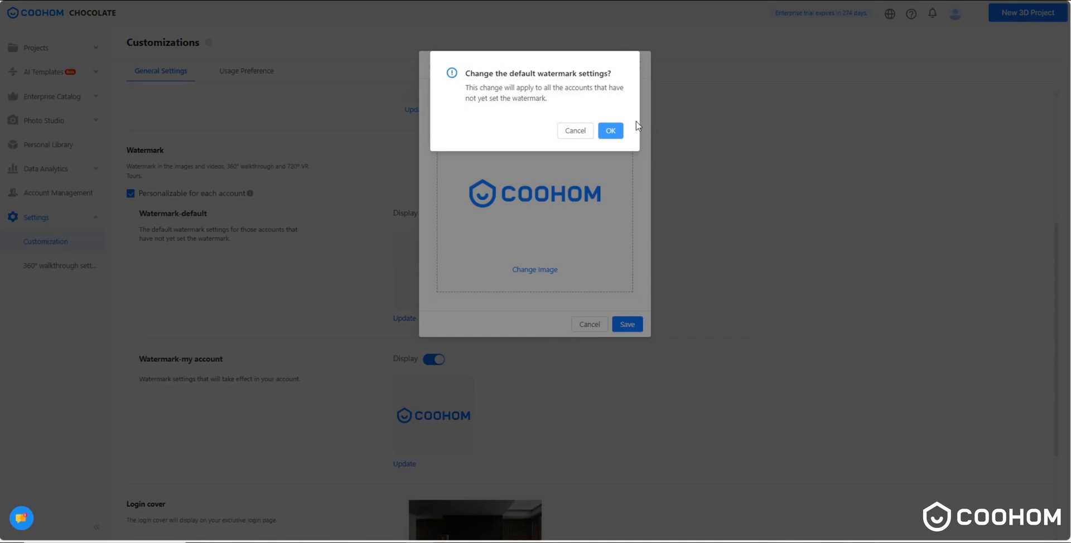
Step: Confirm the COOHOM logo as the default watermark for accounts without their own
{"action": "left_click", "coordinate": [609, 130]}
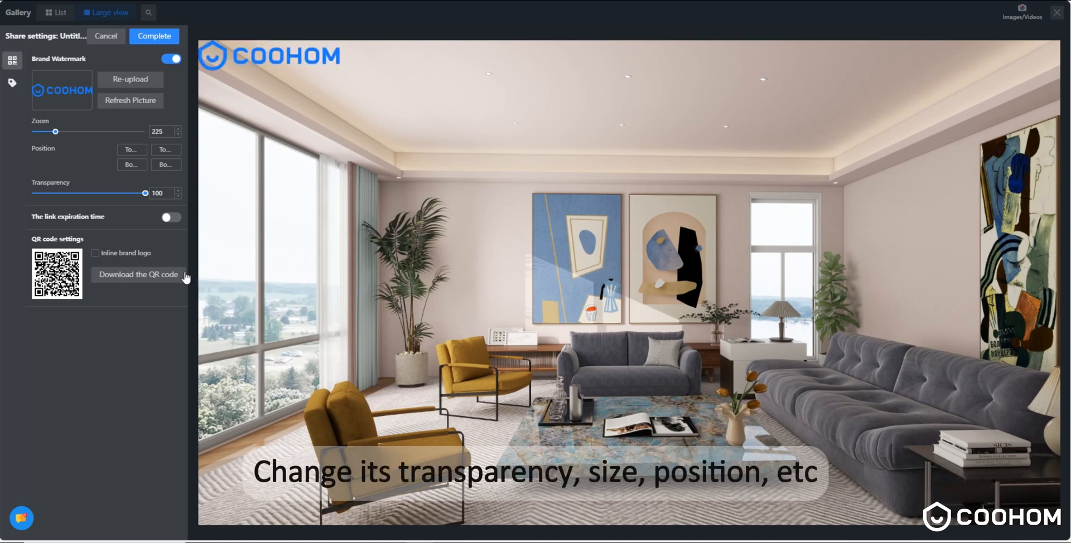
Step: Lower the watermark transparency to 15, then restore it to 100 for full opacity
{"action": "left_click_drag", "start_coordinate": [145, 193], "coordinate": [48, 193]}
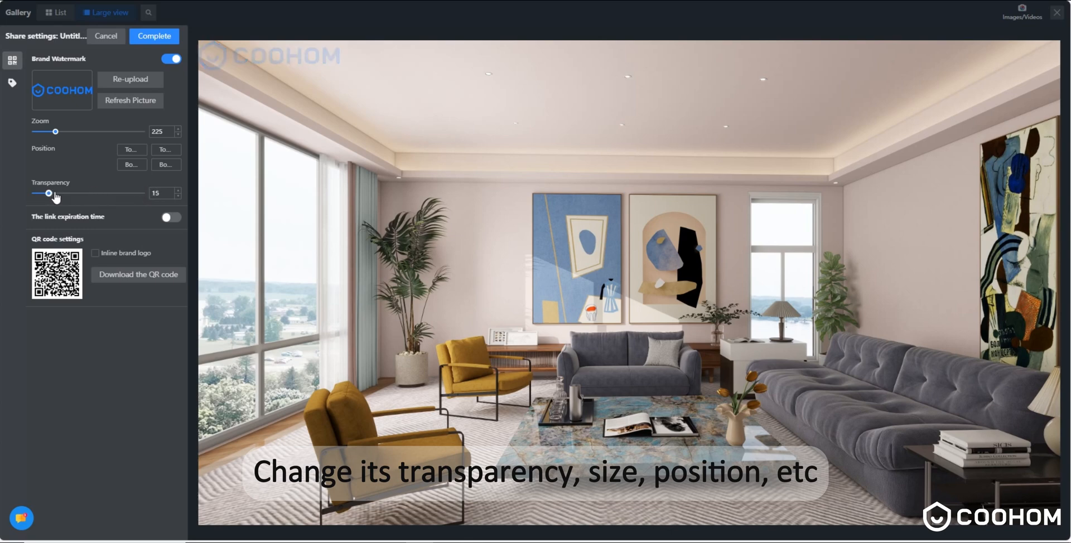
{"action": "left_click_drag", "start_coordinate": [48, 193], "coordinate": [144, 193]}
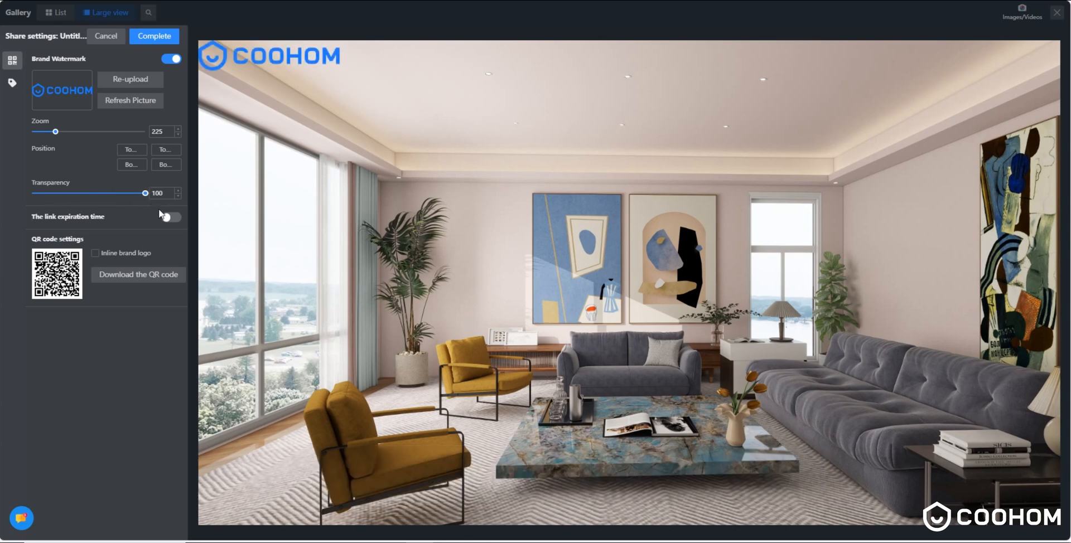